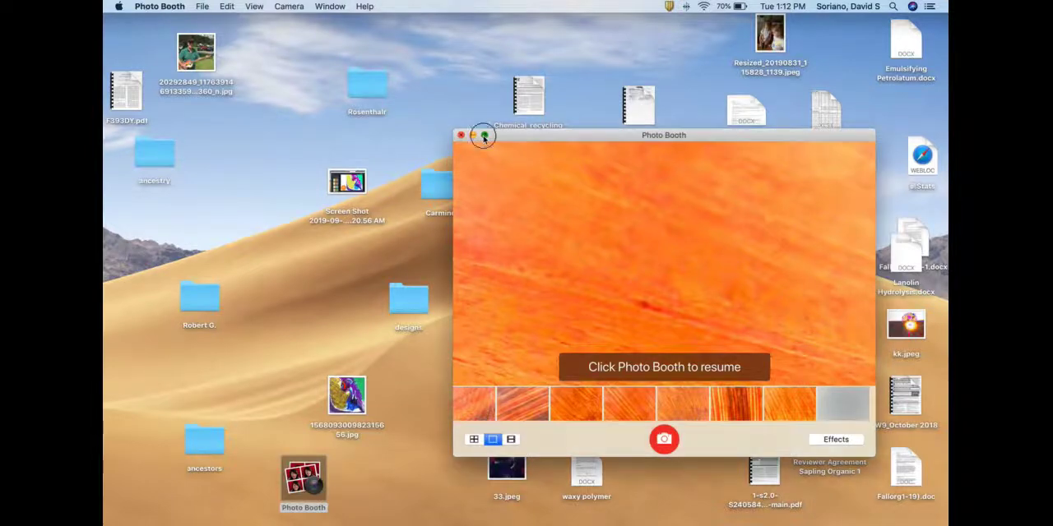
{"action": "left_click", "coordinate": [484, 135]}
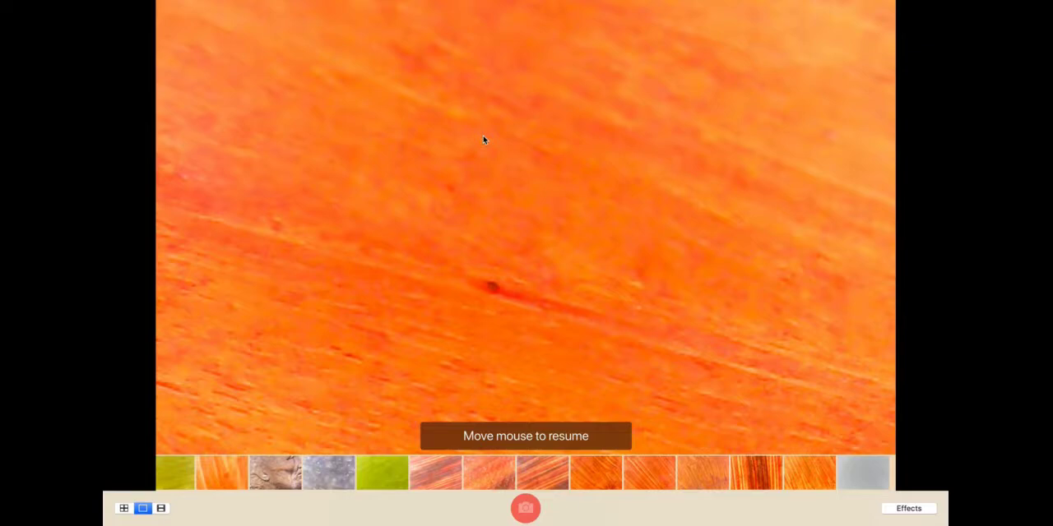
{"action": "mouse_move", "coordinate": [484, 139]}
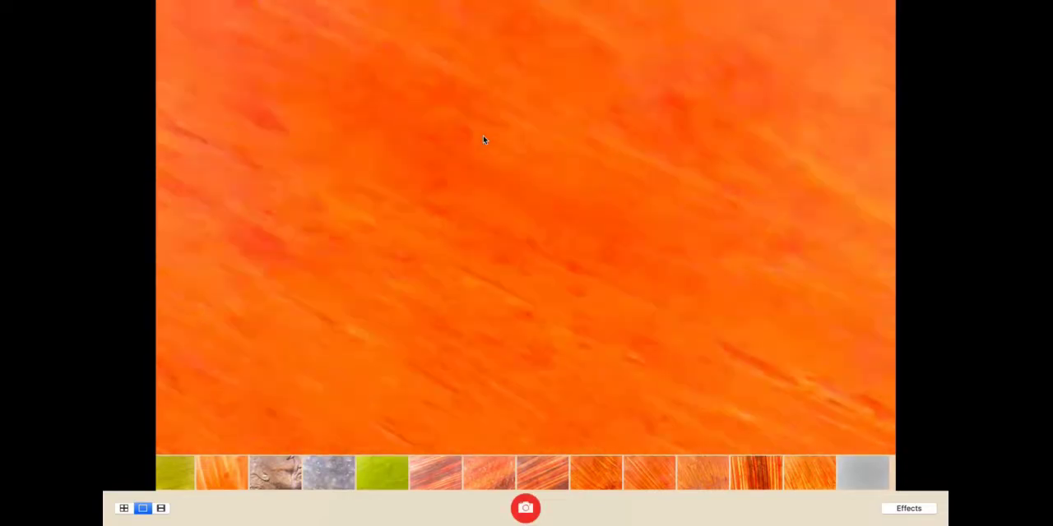